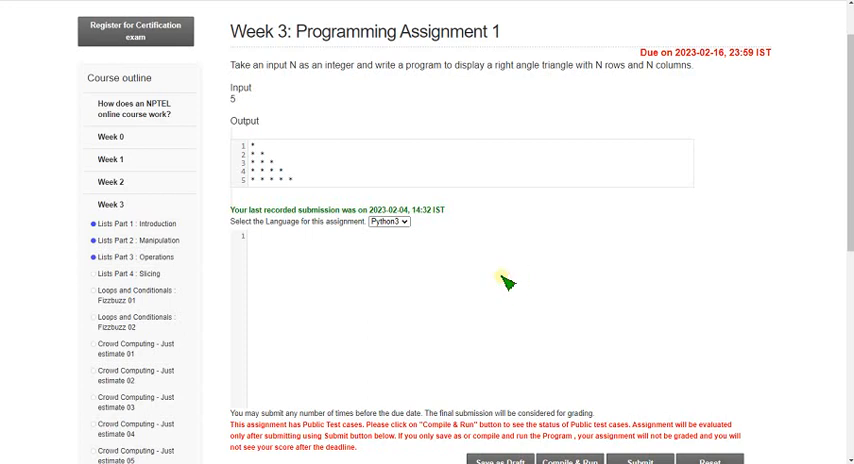
mouse_move(233, 48)
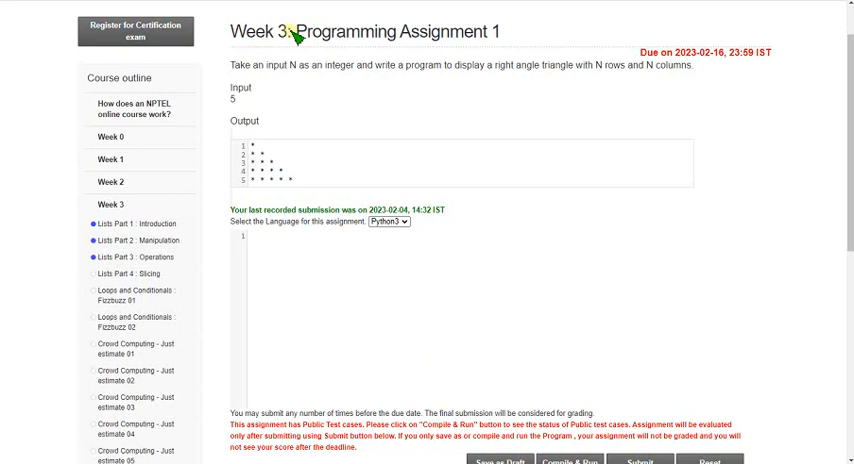
mouse_move(371, 120)
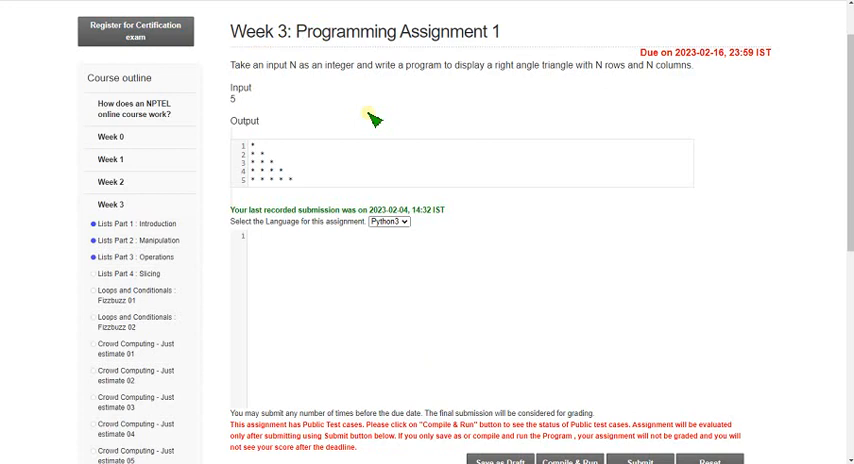
mouse_move(454, 233)
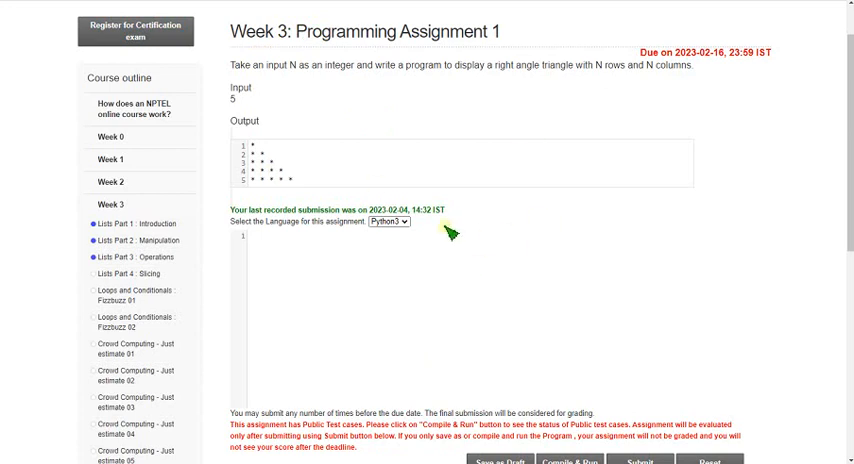
mouse_move(335, 247)
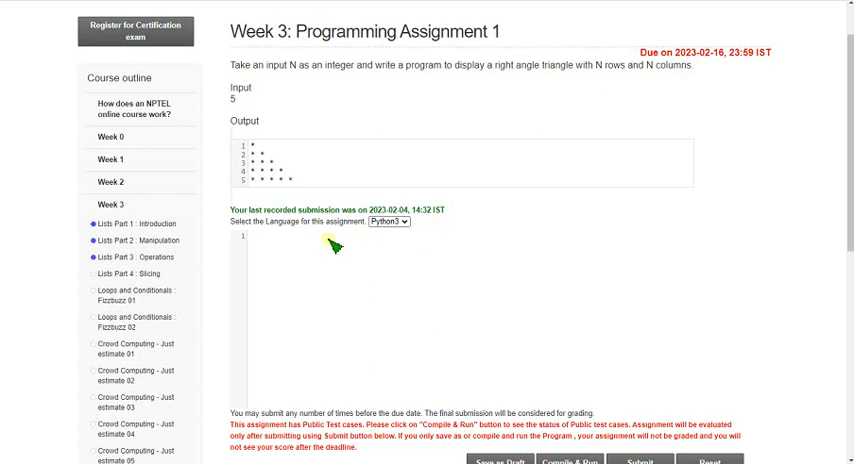
mouse_move(325, 251)
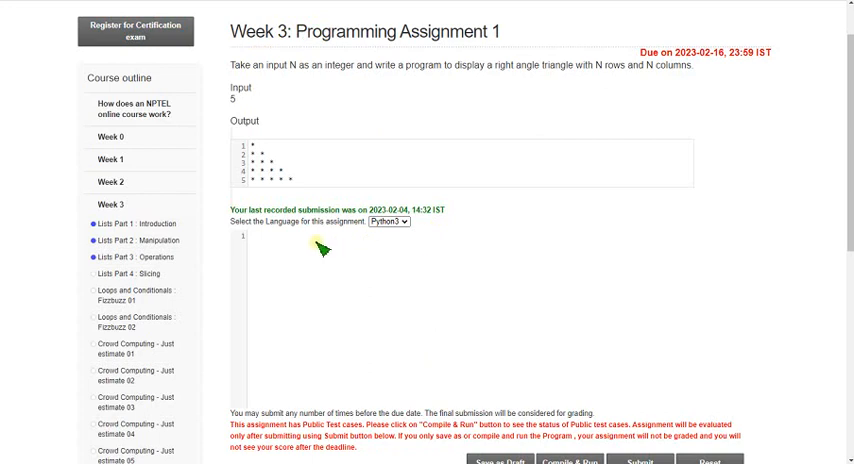
mouse_move(333, 318)
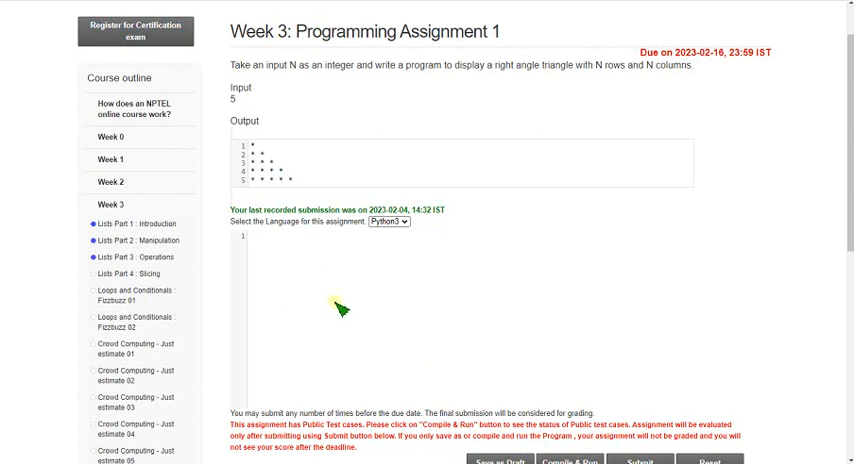
mouse_move(339, 308)
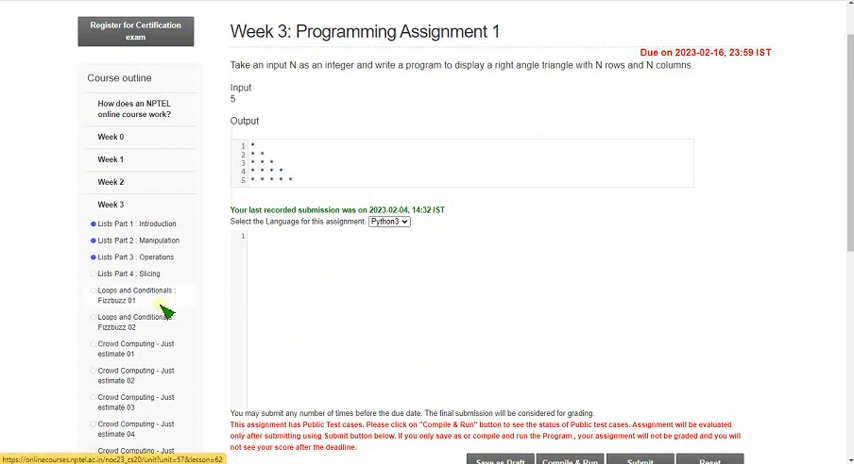
mouse_move(257, 103)
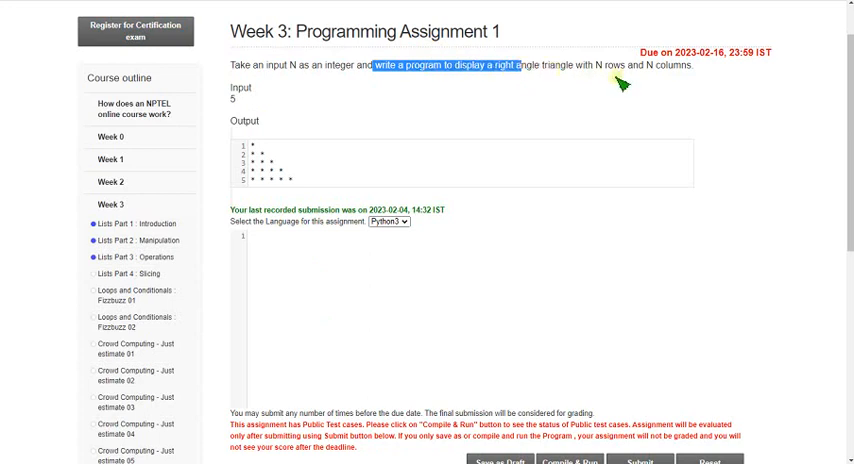
mouse_move(700, 72)
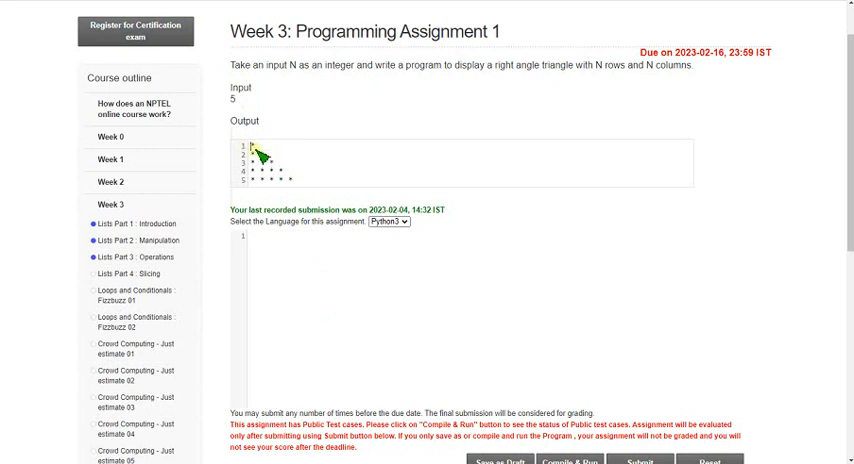
mouse_move(257, 188)
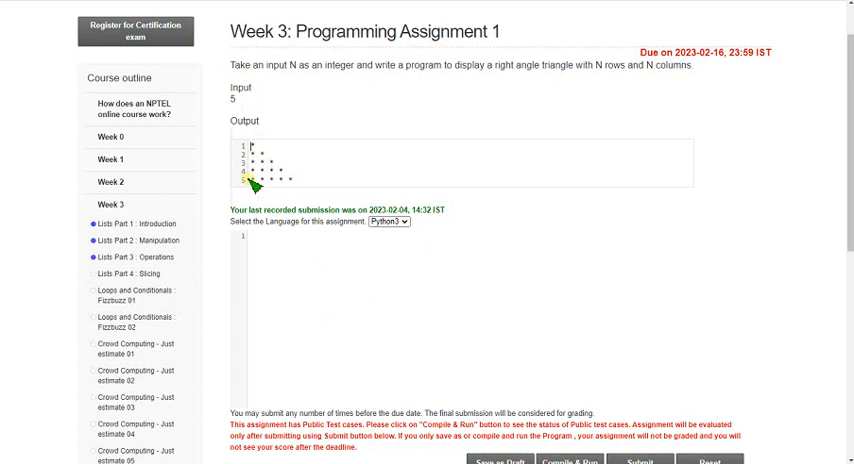
mouse_move(295, 178)
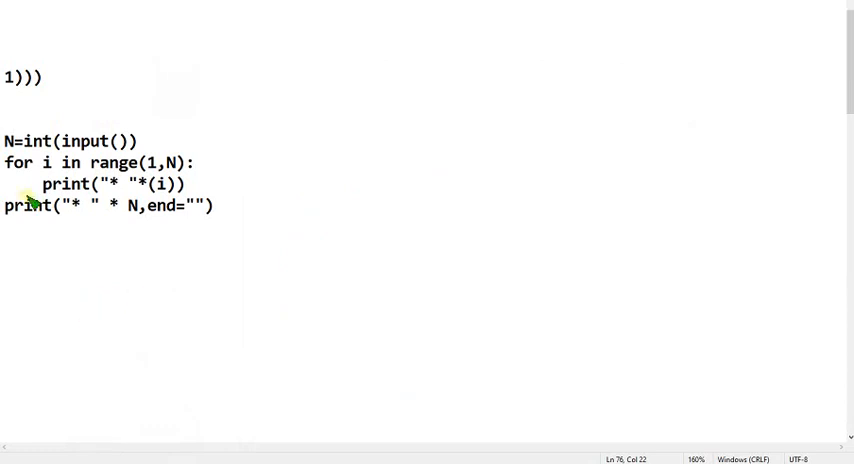
Walk through the N=int(input()) loop code and select all four lines for copying
double_click(28, 206)
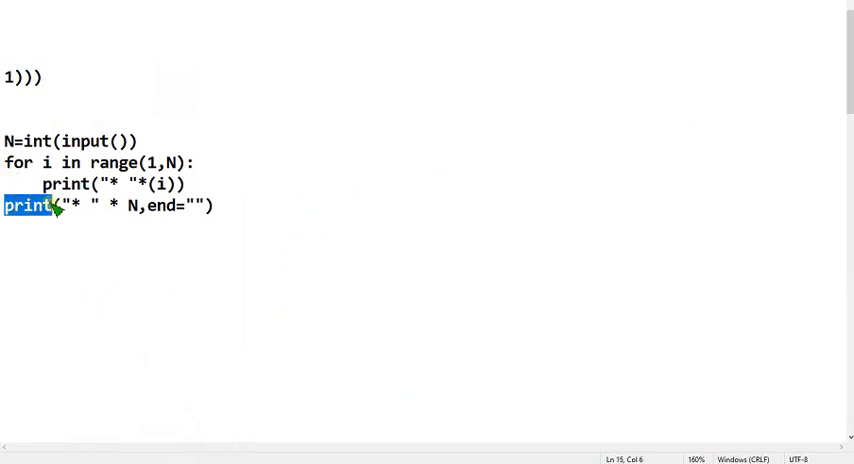
click(10, 163)
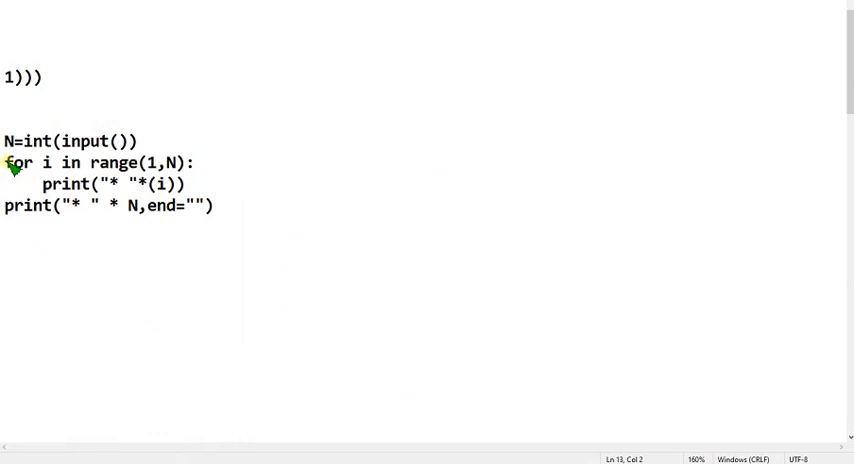
drag(10, 162, 90, 205)
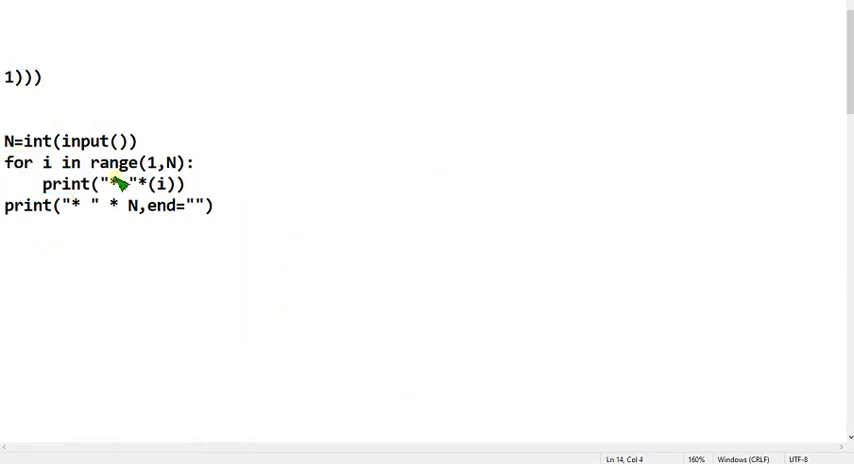
click(128, 184)
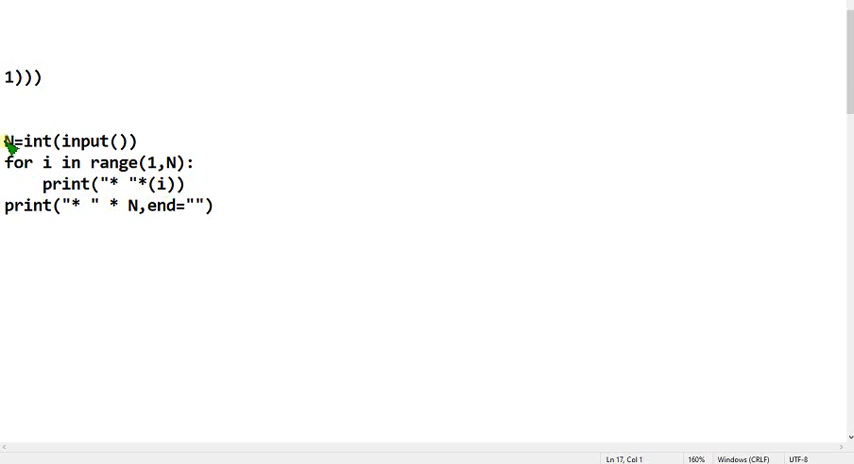
drag(3, 140, 215, 206)
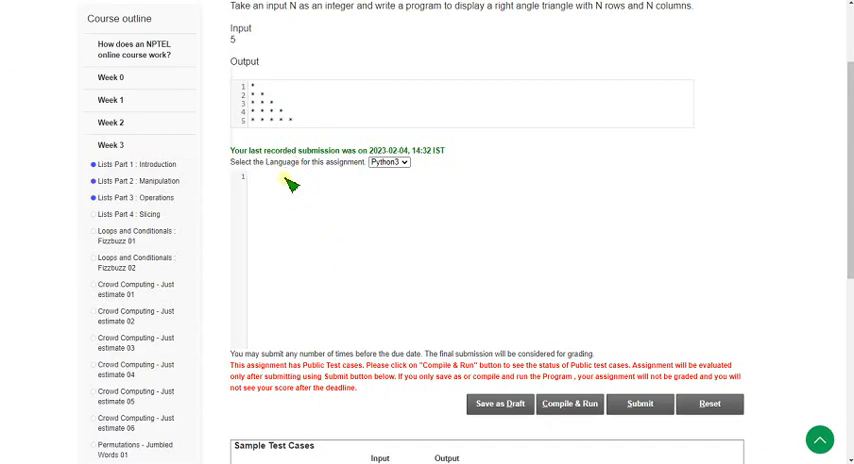
Paste the four-line star-triangle code starting with N=int(input()) into the Python3 editor
text(N=int(input()))
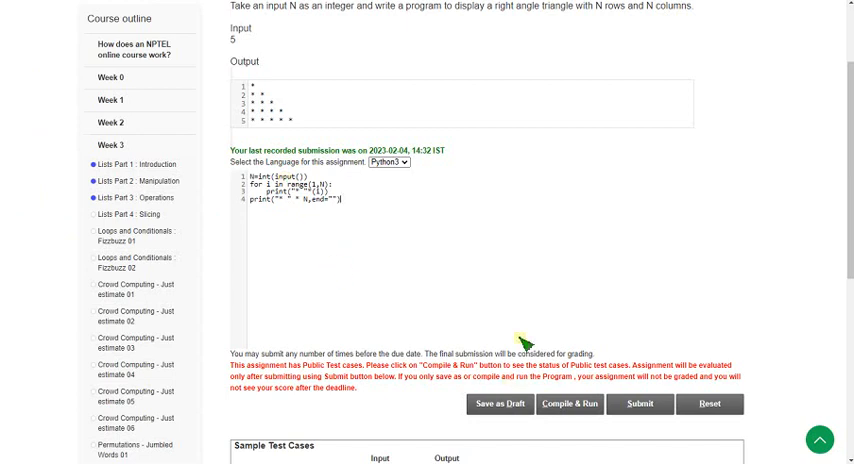
mouse_move(503, 267)
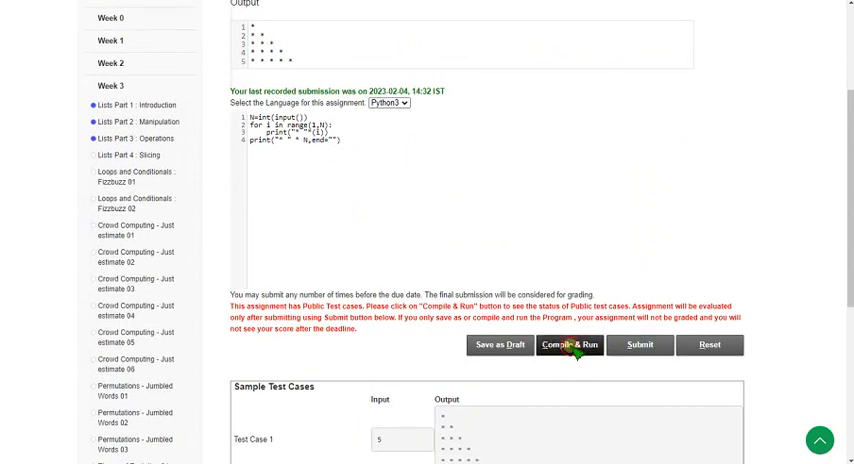
Compile & Run Assignment 1 so all 4 public test cases show Passed
click(570, 345)
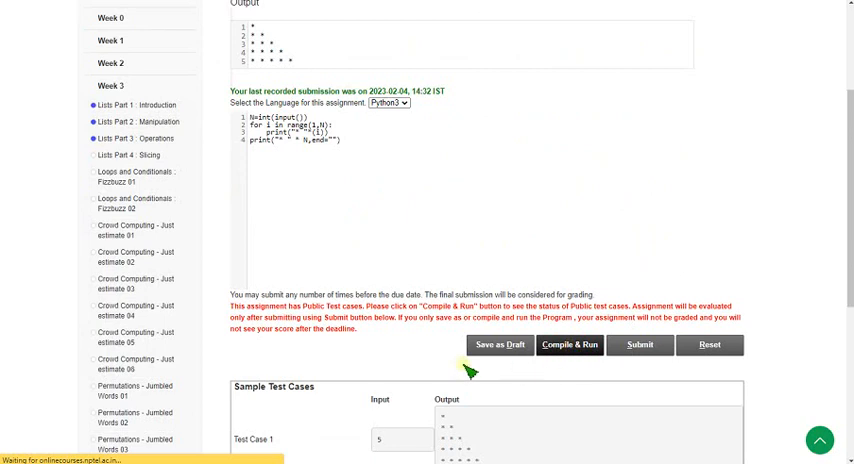
click(570, 345)
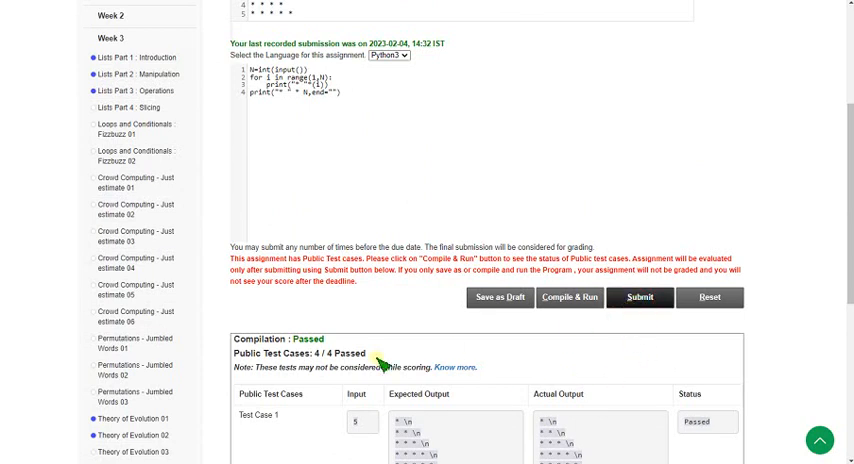
Review the private evaluation results showing all four private test cases Passed
scroll(up, 3)
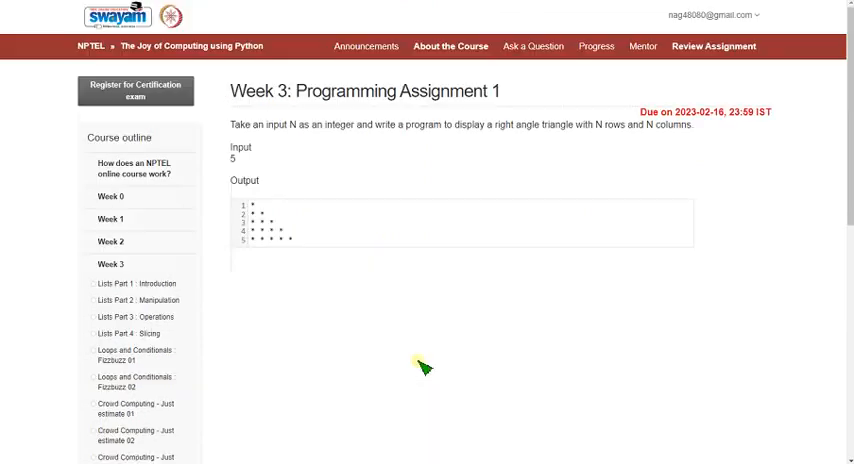
scroll(down, 3)
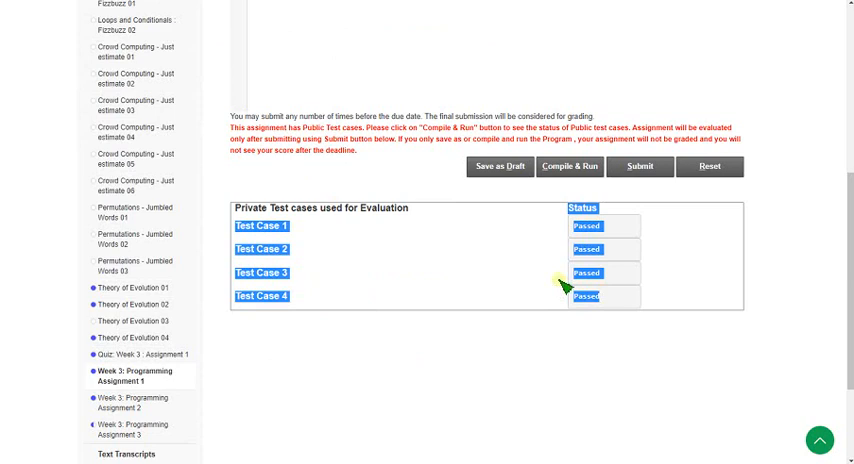
mouse_move(507, 272)
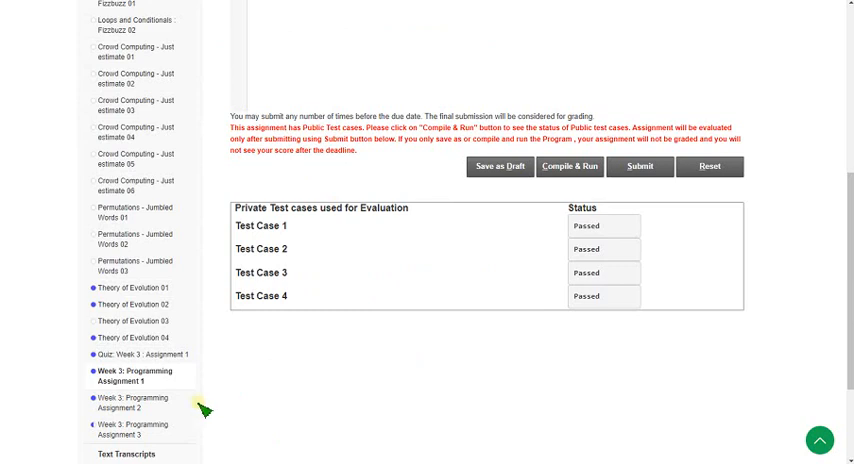
mouse_move(447, 238)
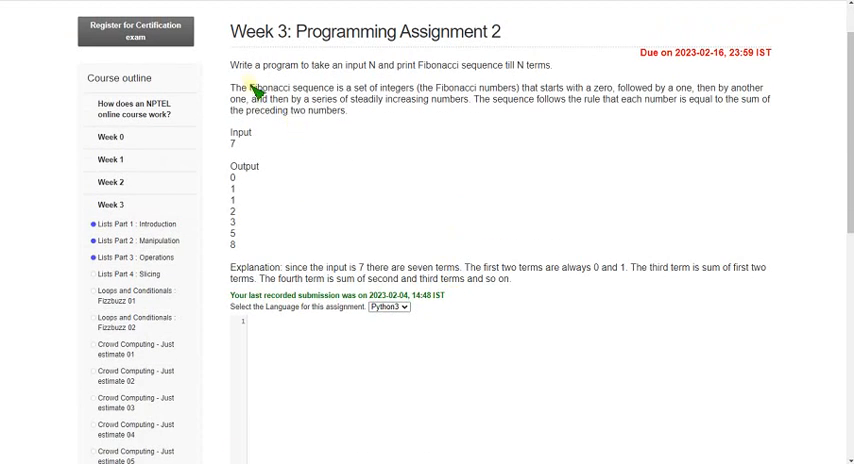
Read the Fibonacci sequence task statement and scroll to its empty Python3 editor
double_click(470, 31)
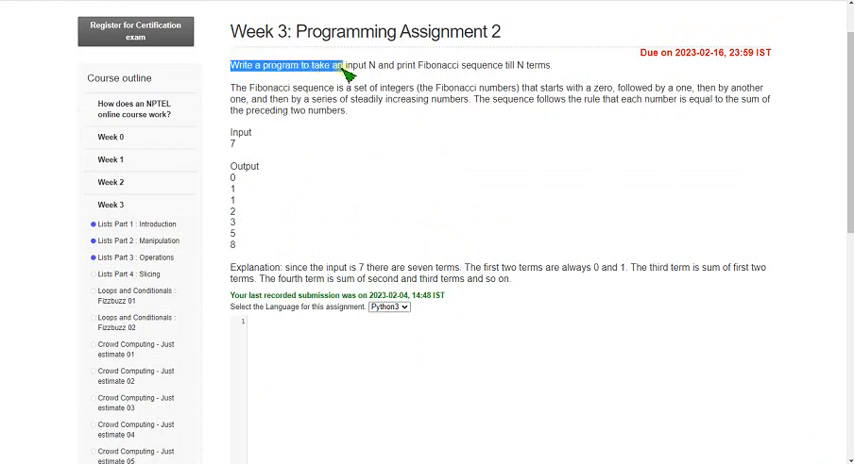
drag(340, 65, 460, 65)
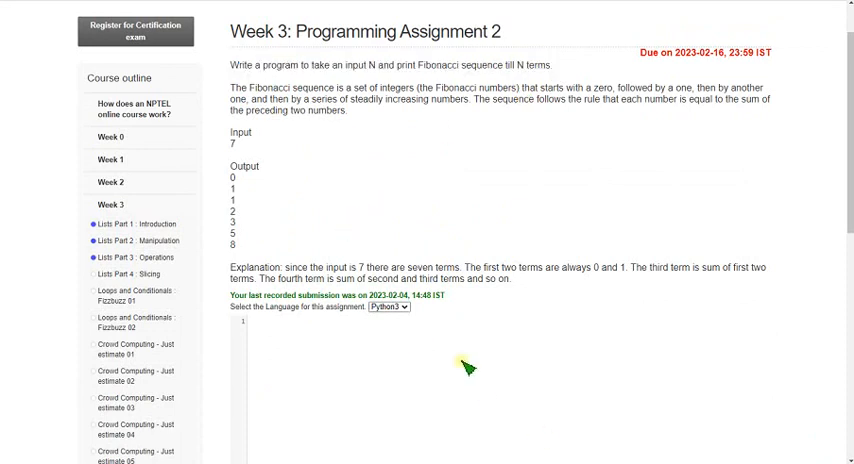
scroll(down, 3)
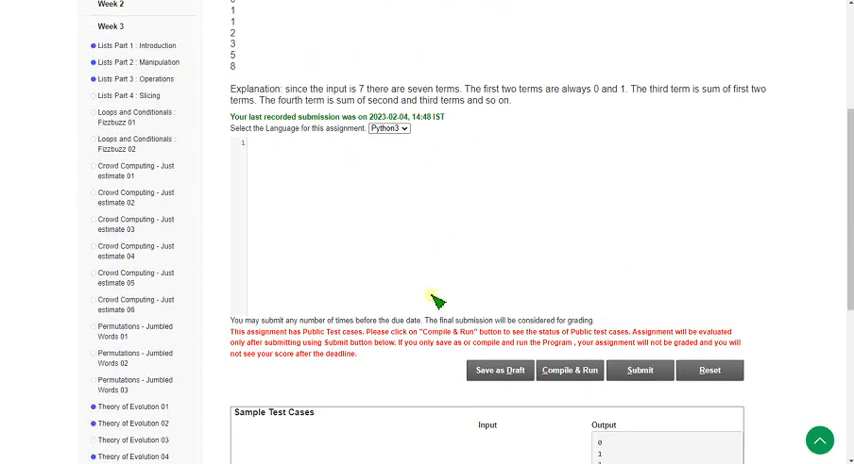
mouse_move(437, 299)
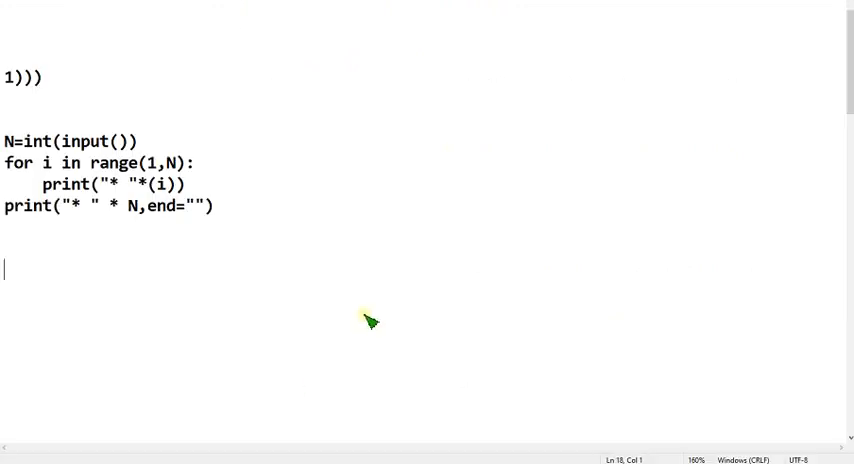
Select the entire while-loop Fibonacci program in Notepad and copy it
scroll(down, 3)
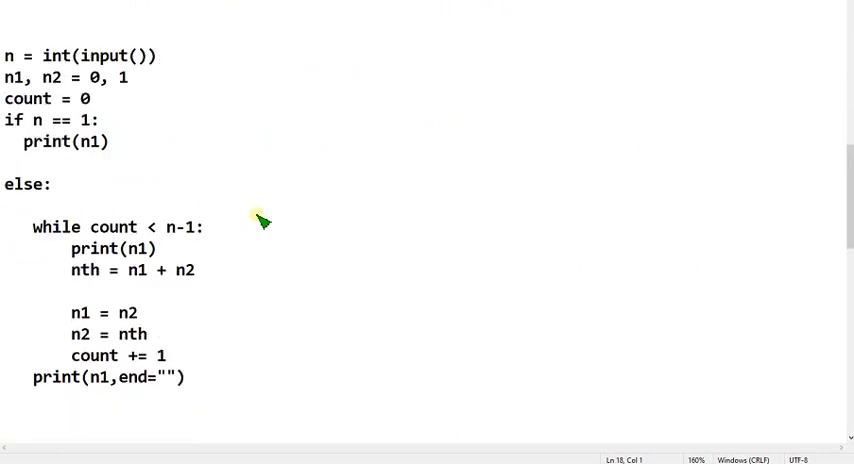
mouse_move(313, 347)
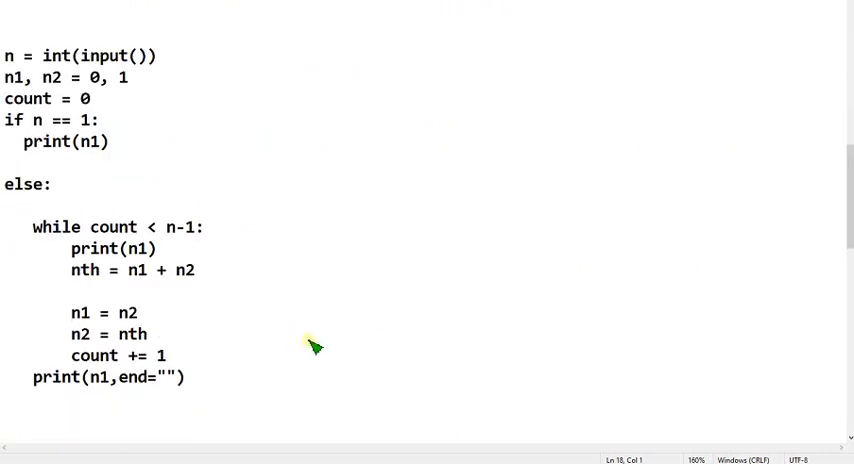
mouse_move(205, 391)
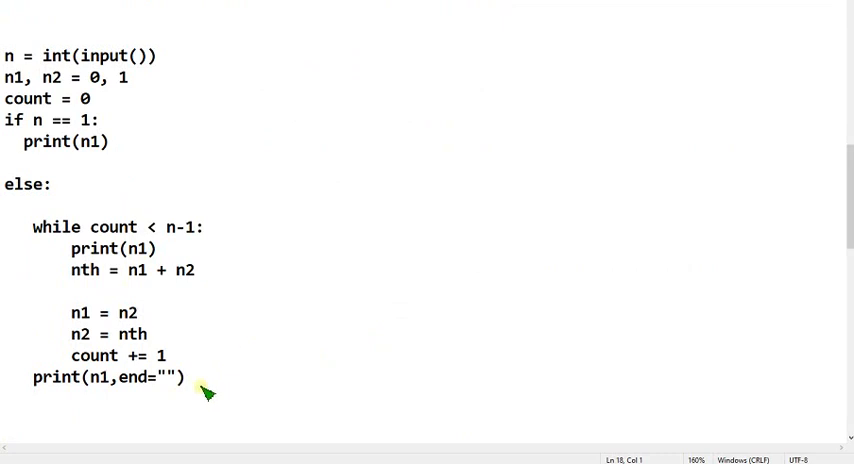
mouse_move(198, 386)
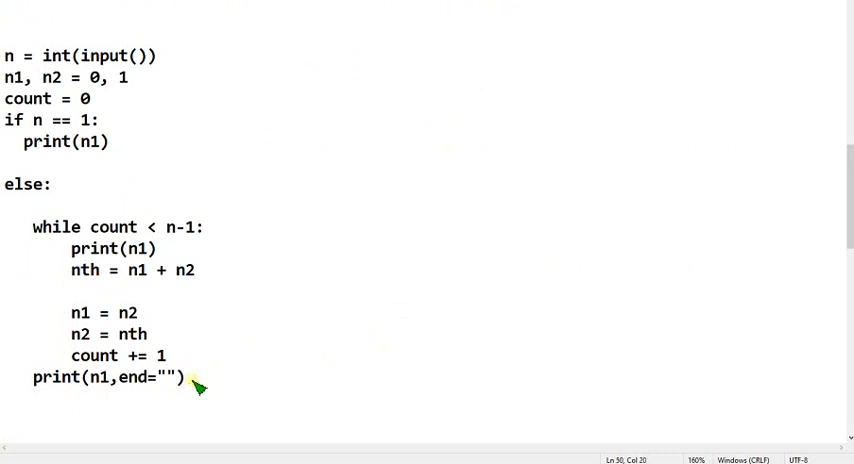
drag(10, 98, 186, 377)
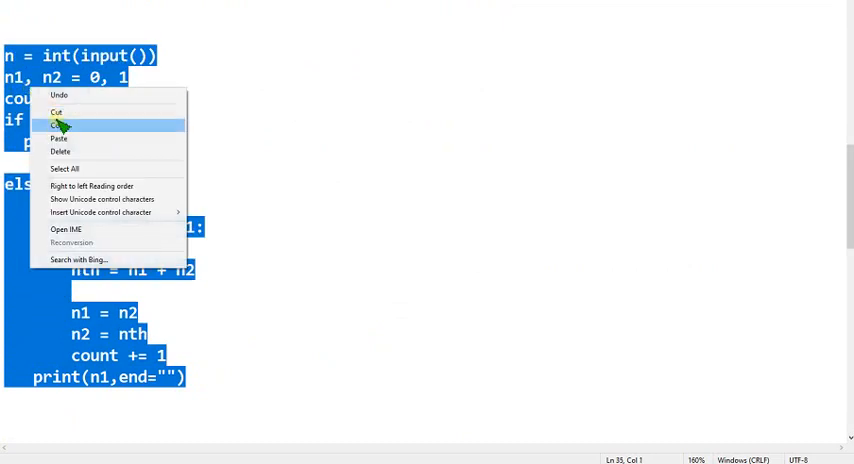
click(59, 125)
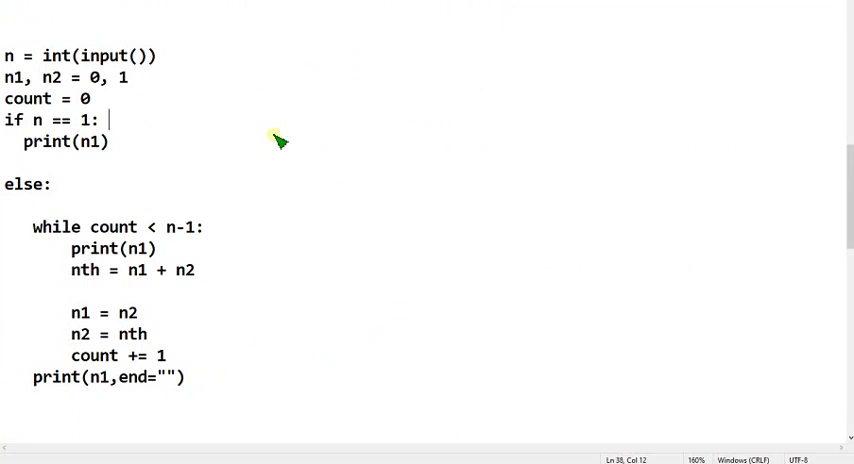
mouse_move(357, 436)
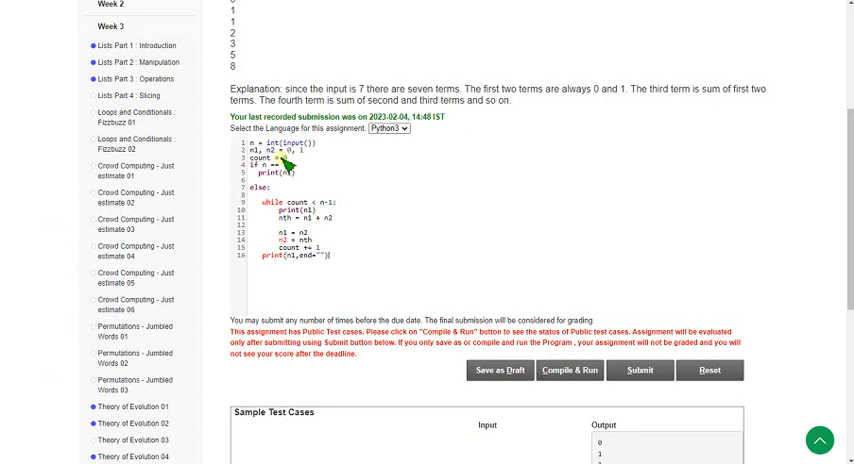
mouse_move(379, 254)
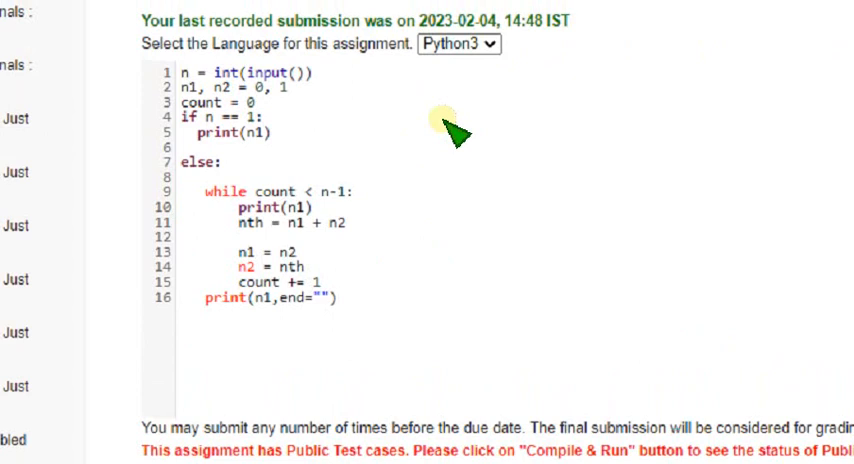
Paste the Fibonacci while-loop program into Assignment 2's Python3 editor and review its lines
click(338, 298)
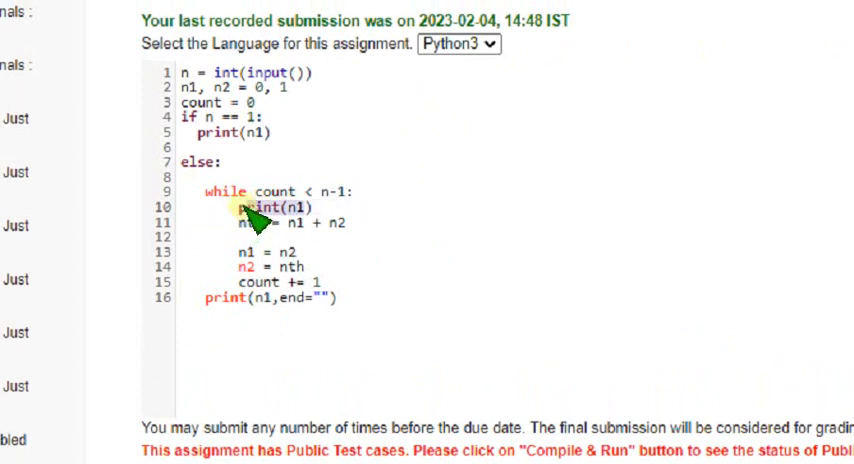
click(312, 267)
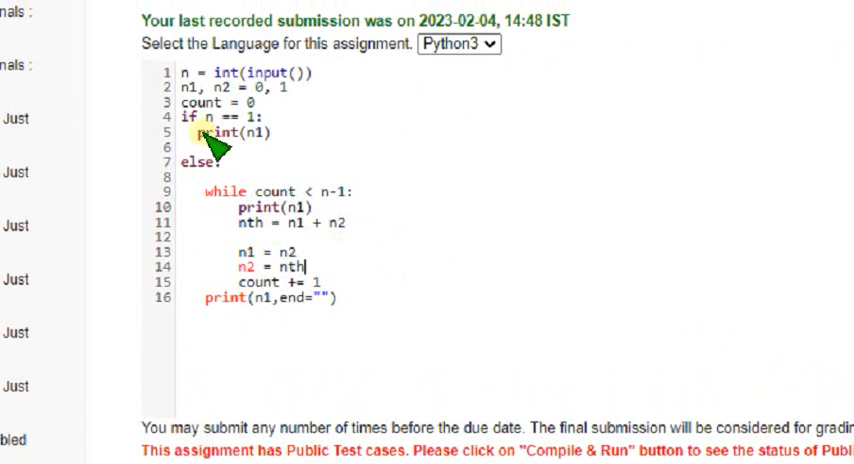
double_click(230, 132)
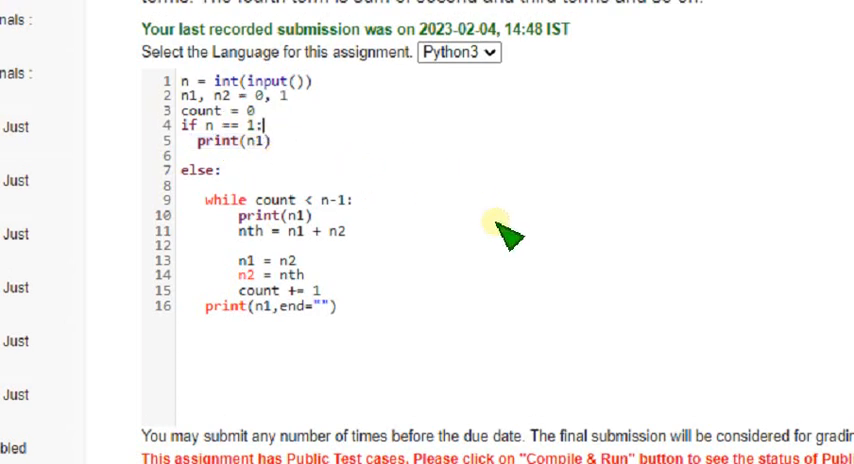
scroll(down, 3)
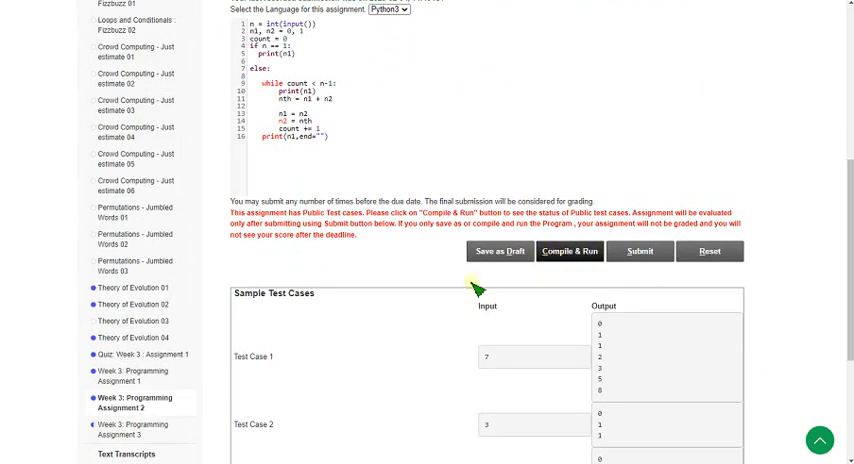
Run the Fibonacci code to 4/4 public passes, then check all four private test cases Passed
click(569, 251)
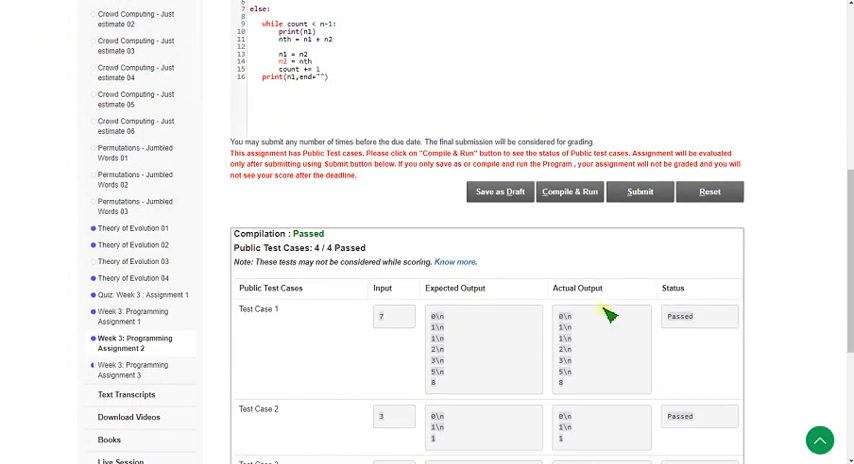
scroll(down, 3)
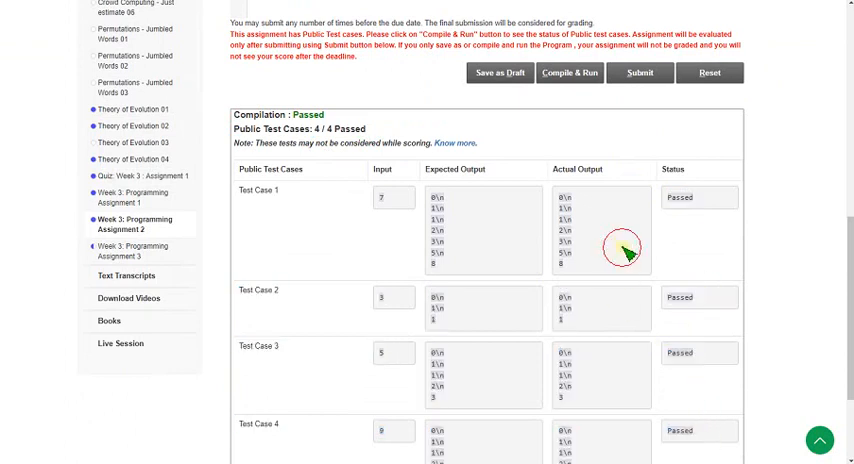
scroll(down, 3)
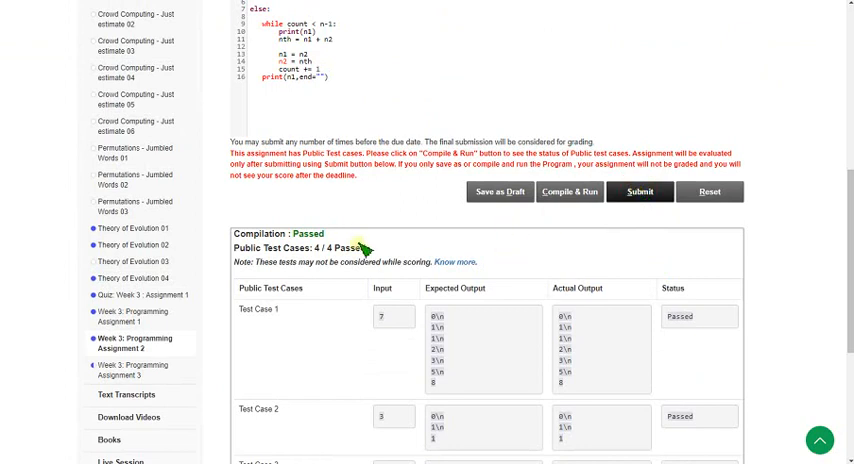
scroll(up, 3)
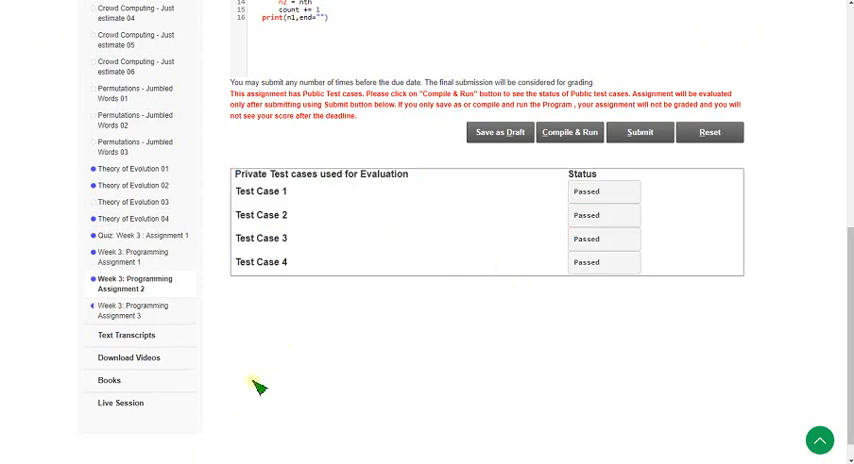
mouse_move(135, 311)
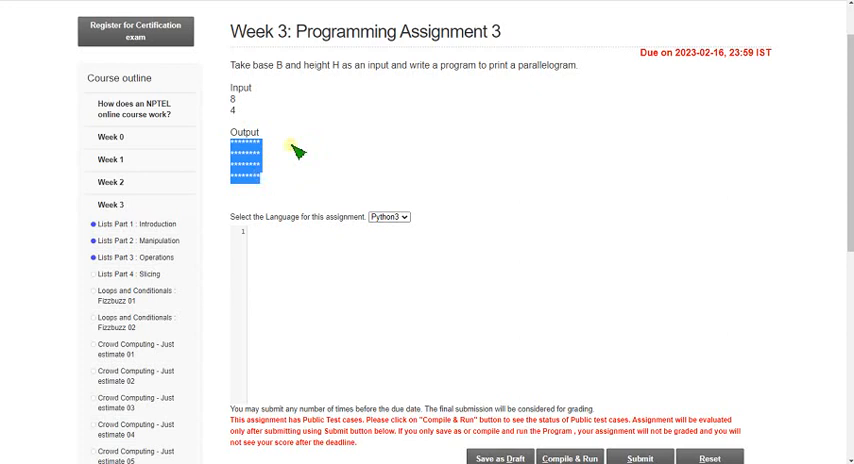
Read the Week 3 Assignment 3 parallelogram problem statement down to the code editor
scroll(down, 3)
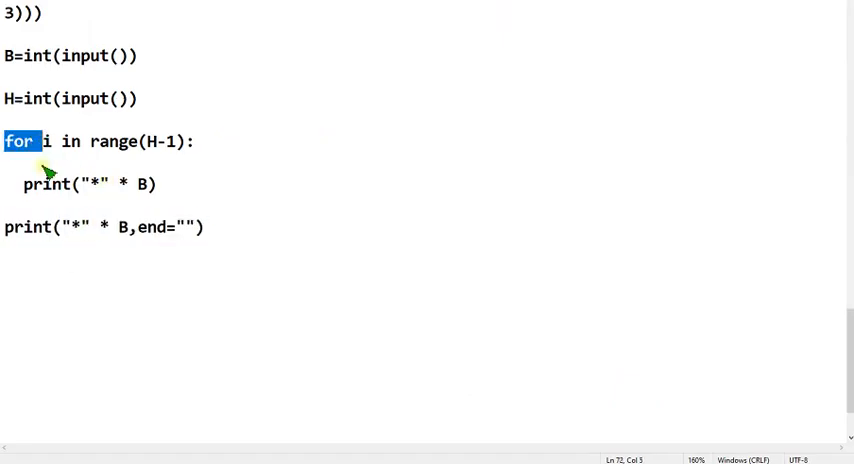
Select the B/H parallelogram program in Notepad for copying
double_click(44, 184)
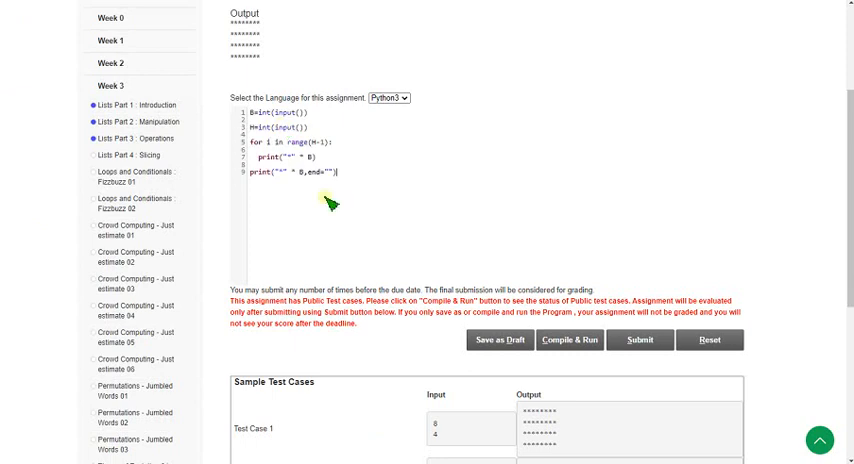
mouse_move(379, 208)
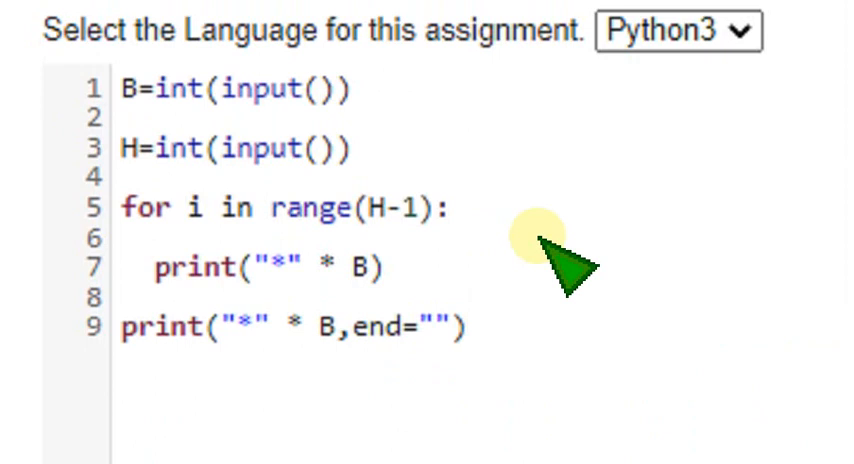
Paste the parallelogram program into the Python3 editor of Programming Assignment 3
click(466, 327)
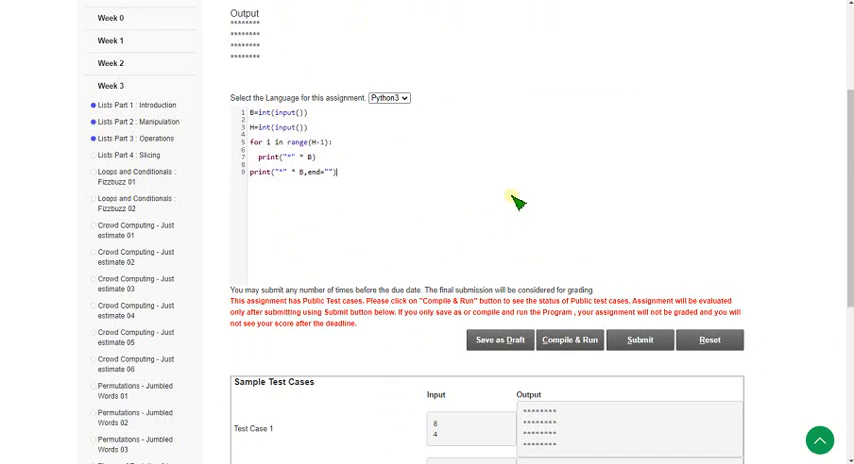
Compile & Run the parallelogram code, confirm 4/4 public tests, submit and check the private test statuses
scroll(down, 3)
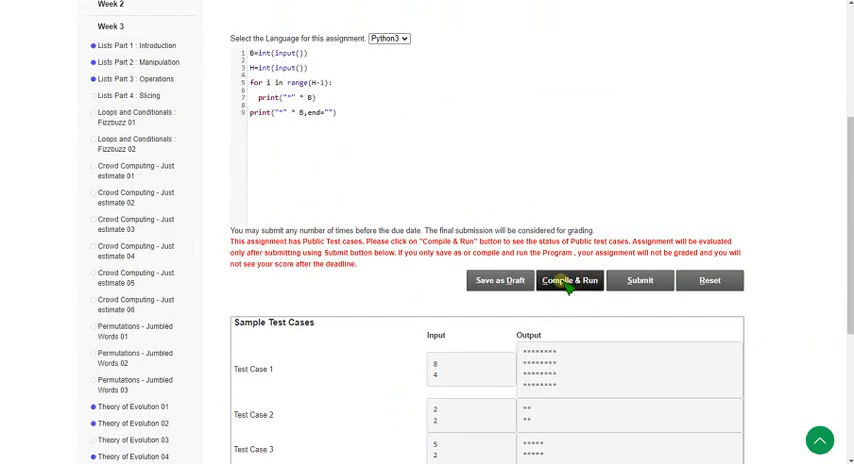
click(569, 280)
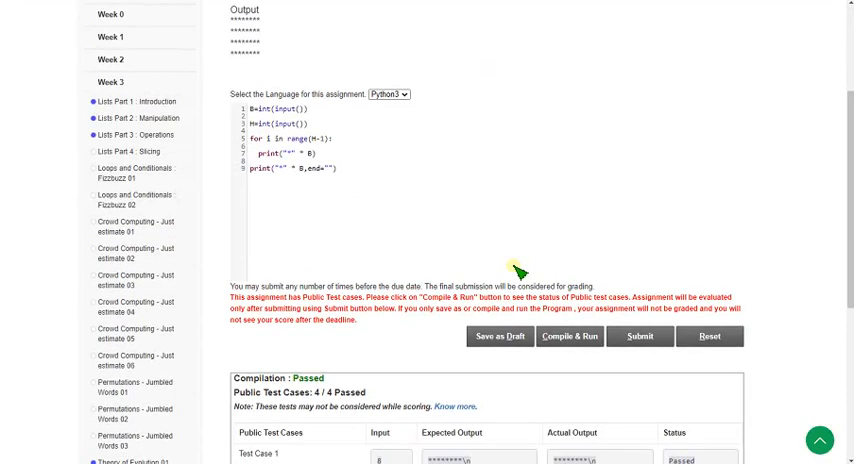
scroll(down, 3)
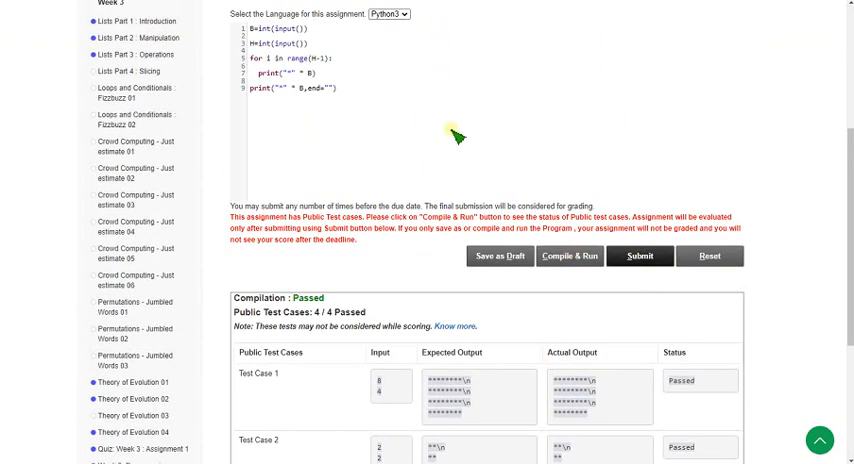
scroll(up, 3)
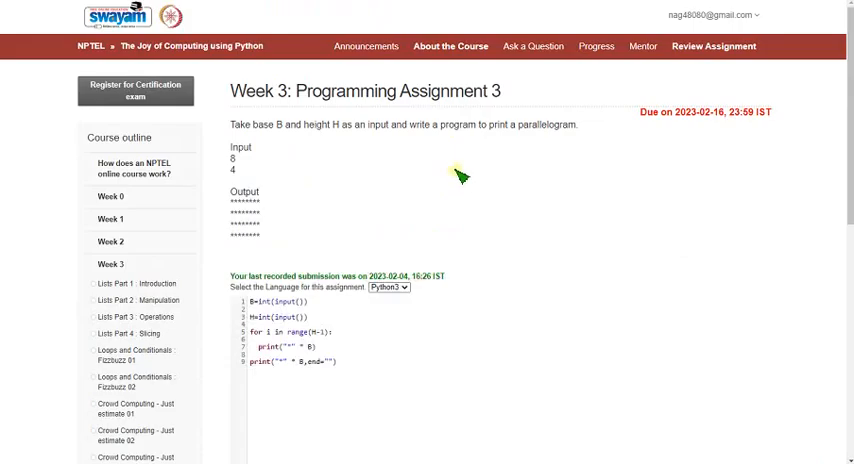
scroll(down, 3)
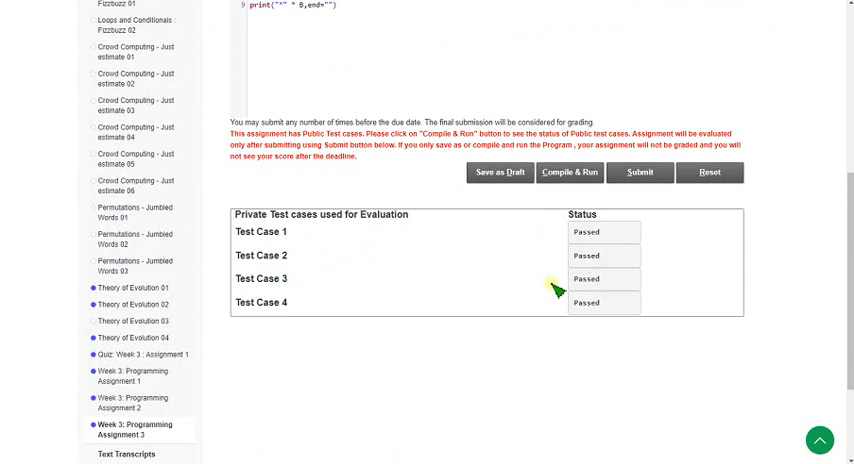
mouse_move(547, 272)
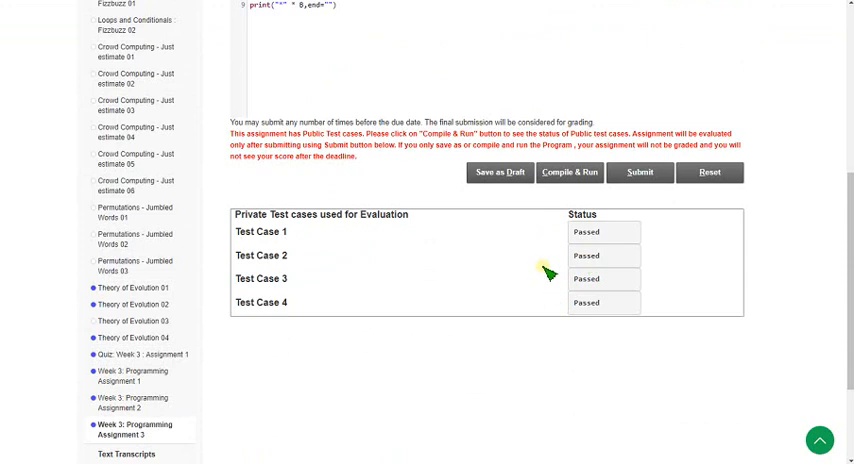